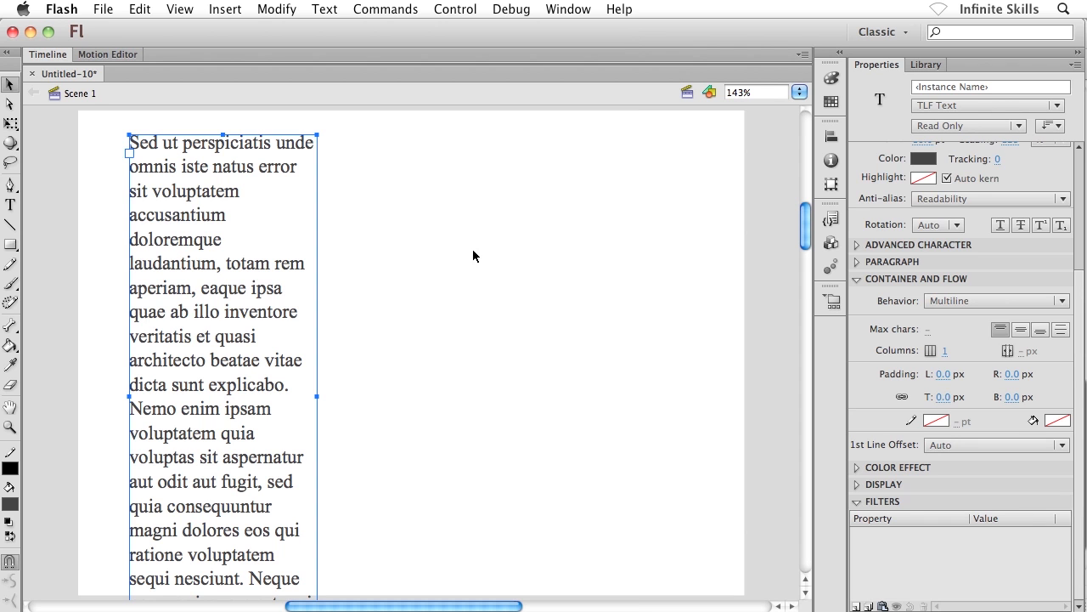
{"action": "mouse_move", "coordinate": [250, 342]}
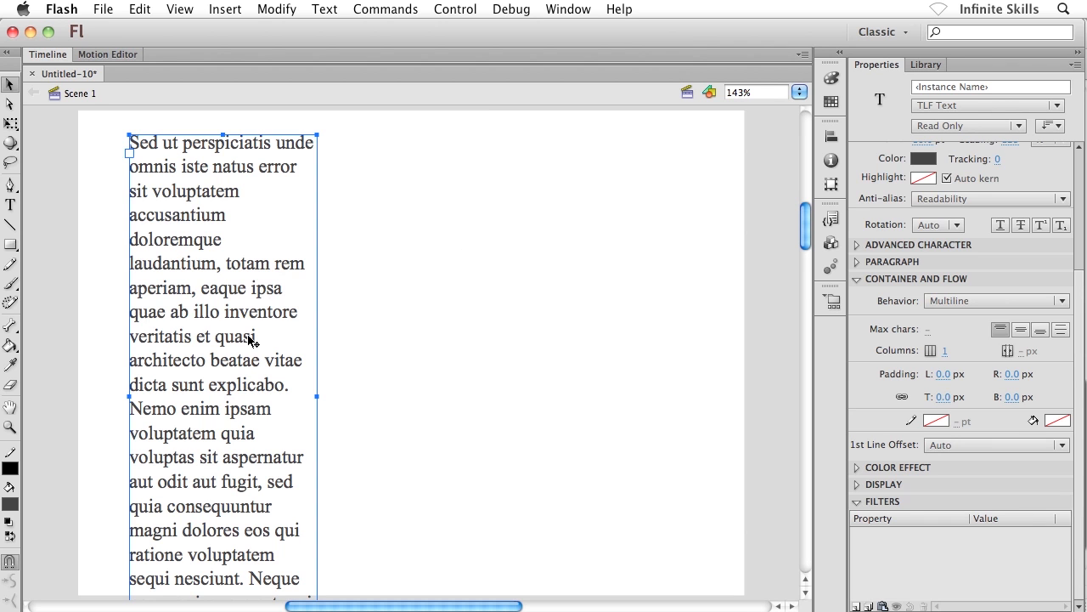
{"action": "mouse_move", "coordinate": [394, 265]}
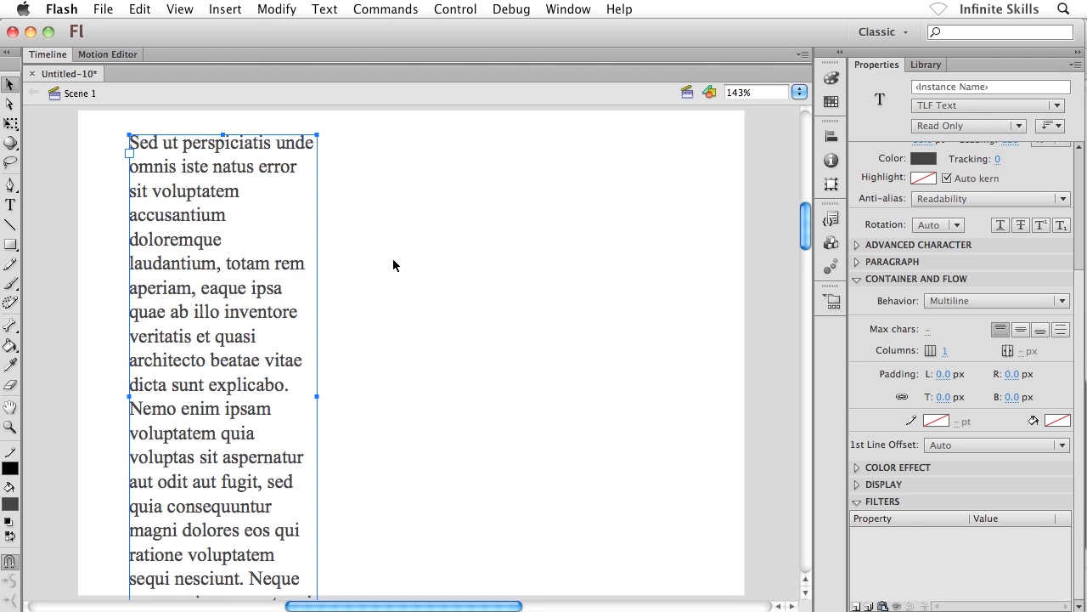
{"action": "mouse_move", "coordinate": [479, 377]}
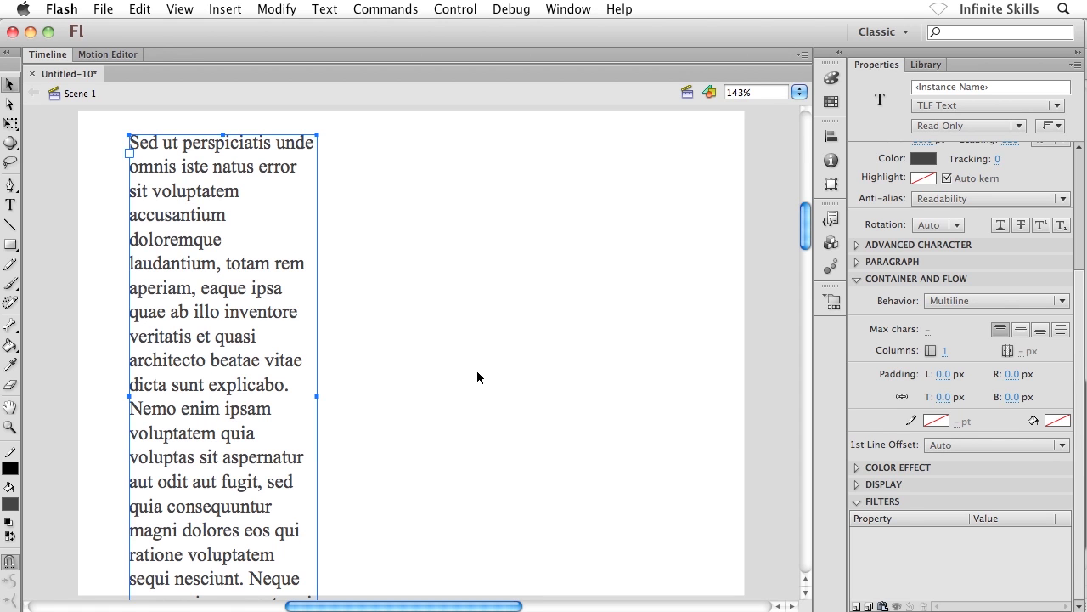
{"action": "mouse_move", "coordinate": [348, 214]}
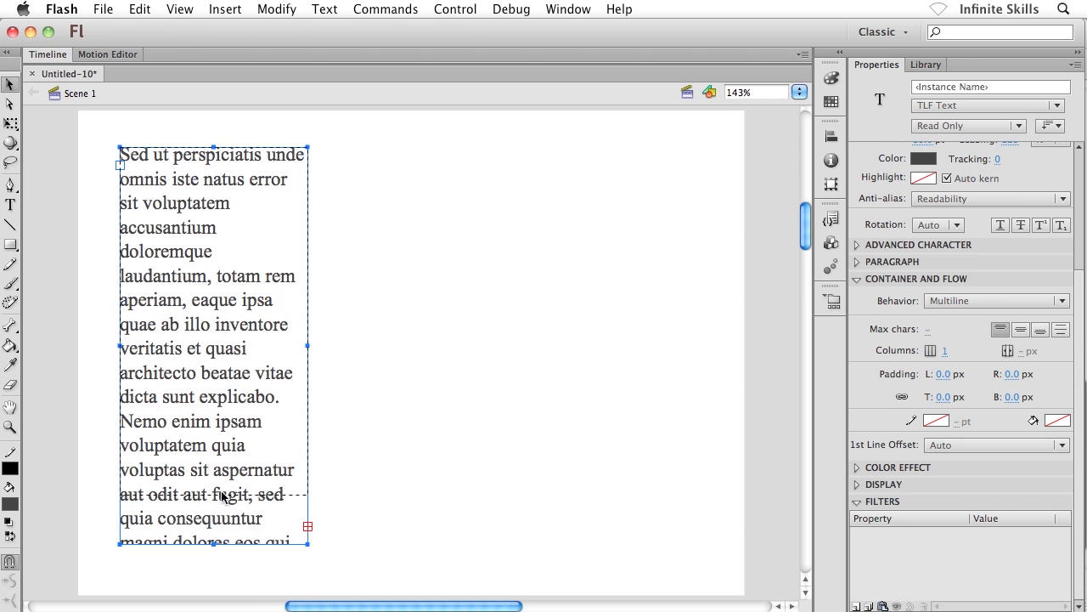
Drag the placeholder text frame's bottom edge up so the 12 pt lorem ipsum overflows
{"action": "left_click_drag", "start_coordinate": [308, 526], "coordinate": [308, 466]}
{"action": "type", "text": "12"}
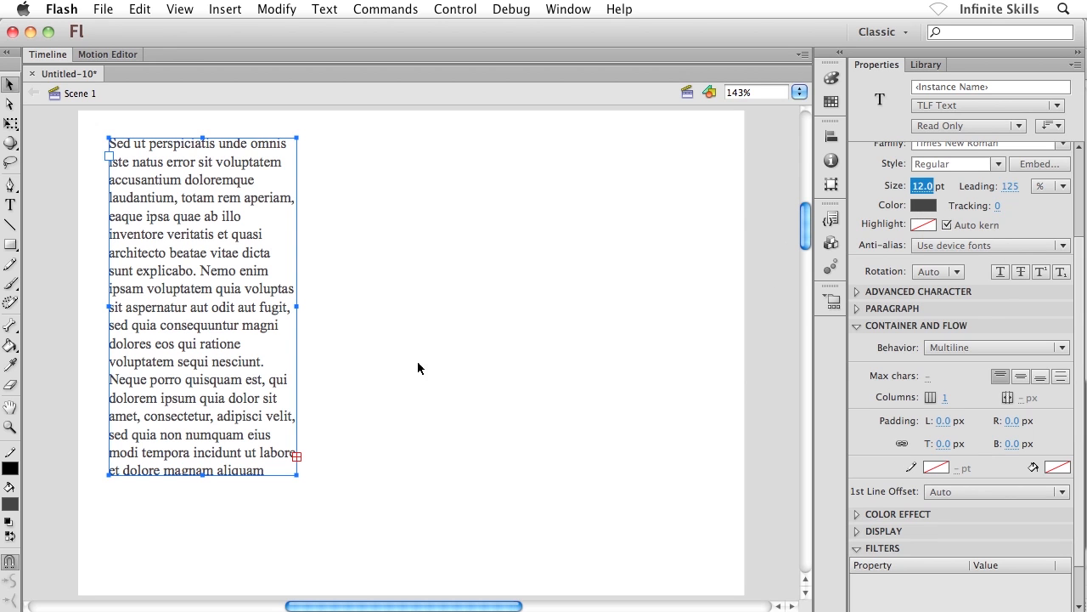
{"action": "mouse_move", "coordinate": [393, 394]}
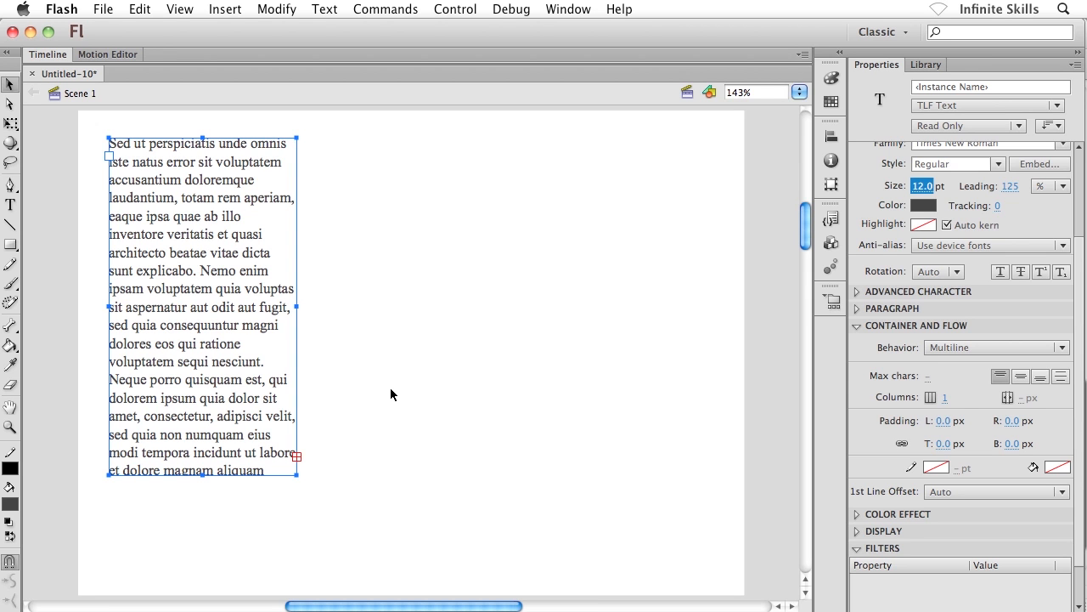
{"action": "mouse_move", "coordinate": [369, 367]}
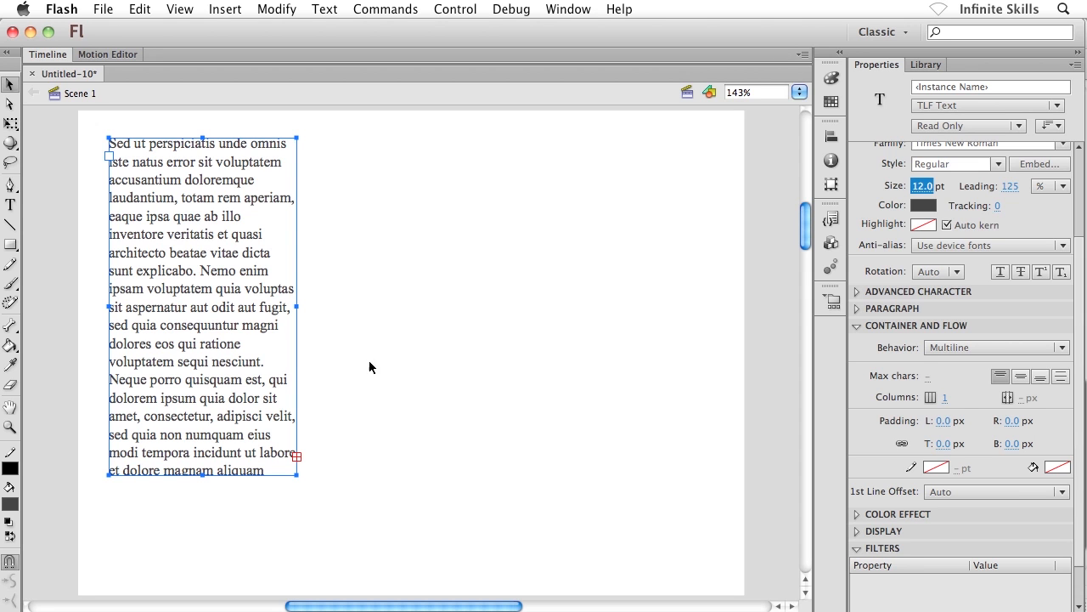
{"action": "mouse_move", "coordinate": [236, 238]}
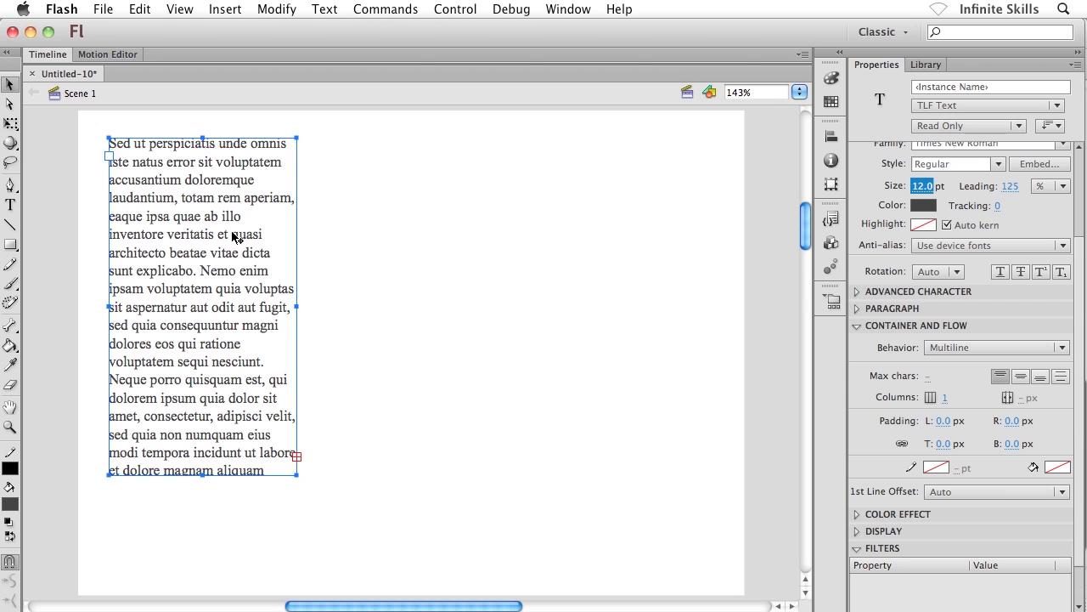
{"action": "mouse_move", "coordinate": [298, 457]}
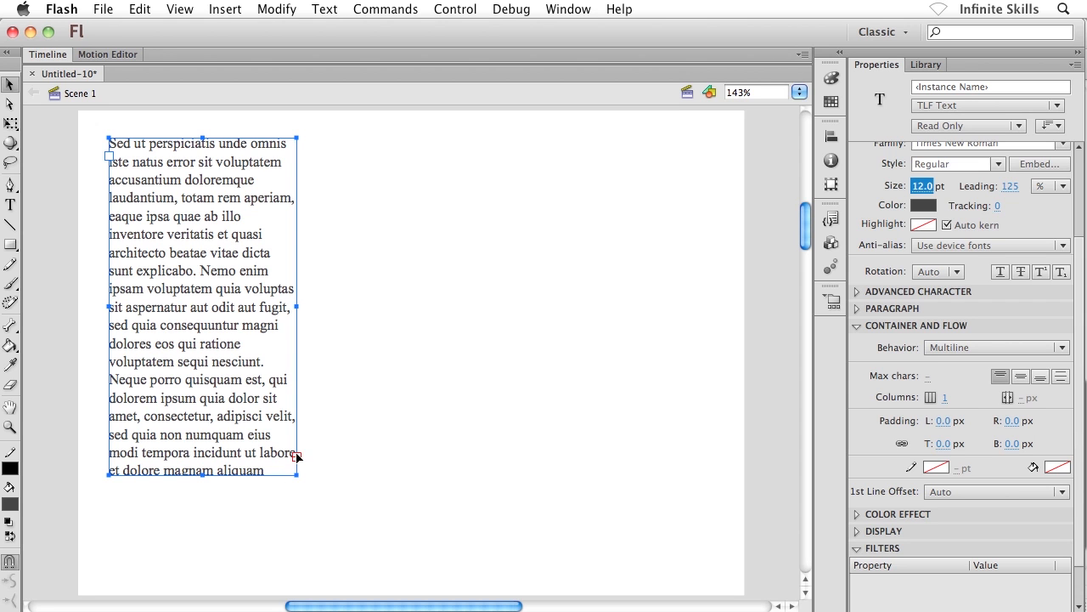
{"action": "mouse_move", "coordinate": [297, 459]}
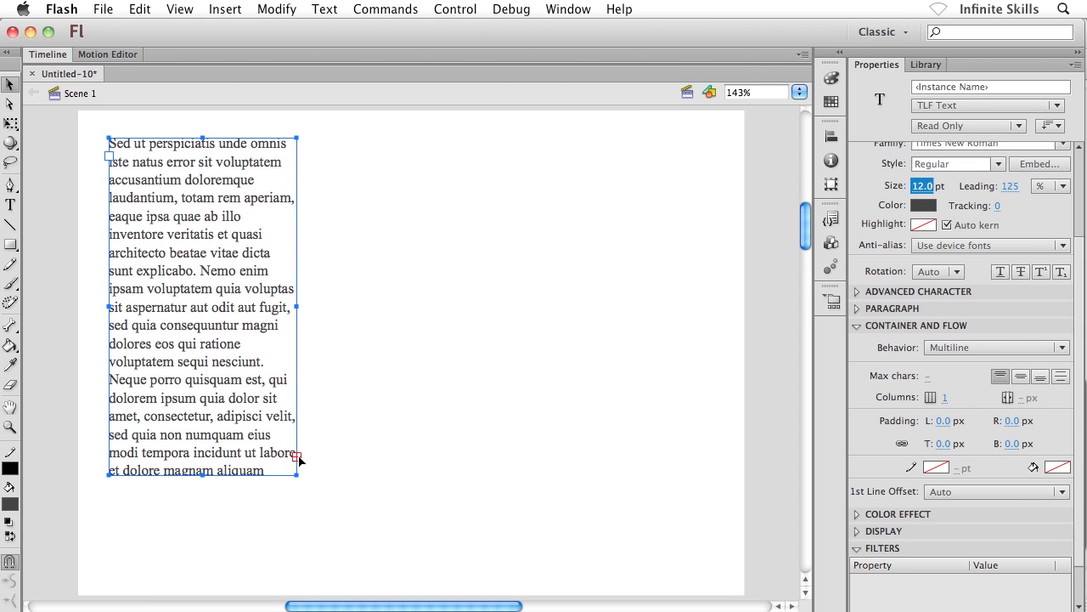
{"action": "mouse_move", "coordinate": [301, 467]}
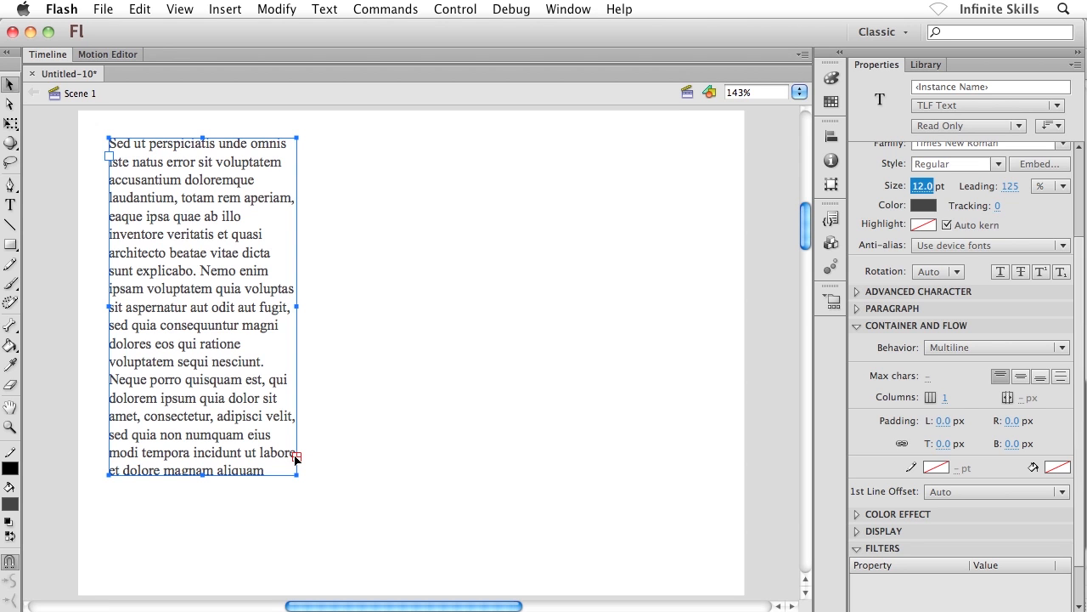
{"action": "mouse_move", "coordinate": [219, 259]}
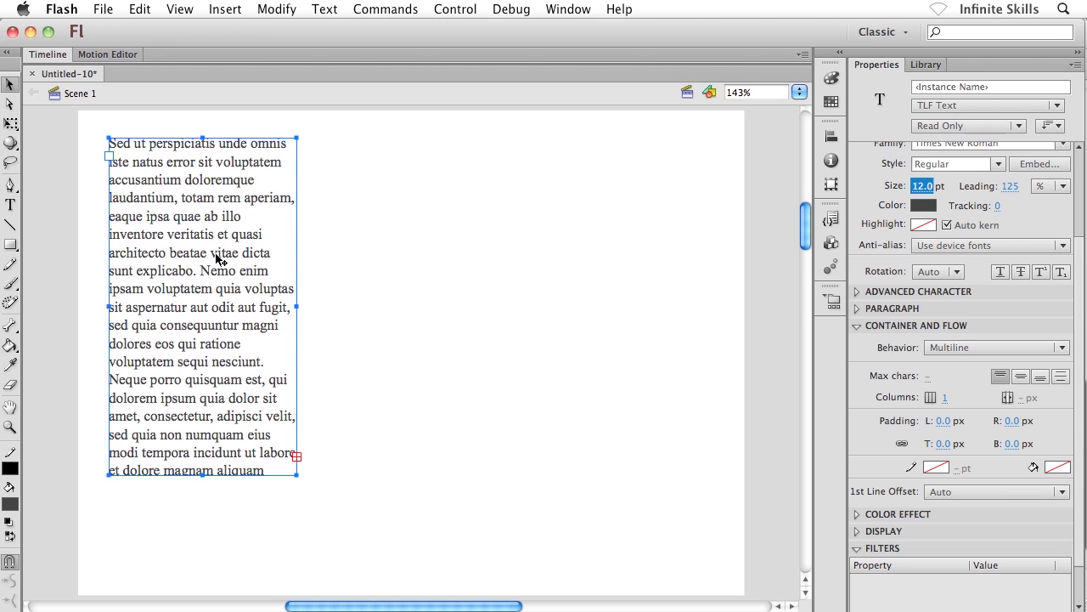
{"action": "mouse_move", "coordinate": [204, 176]}
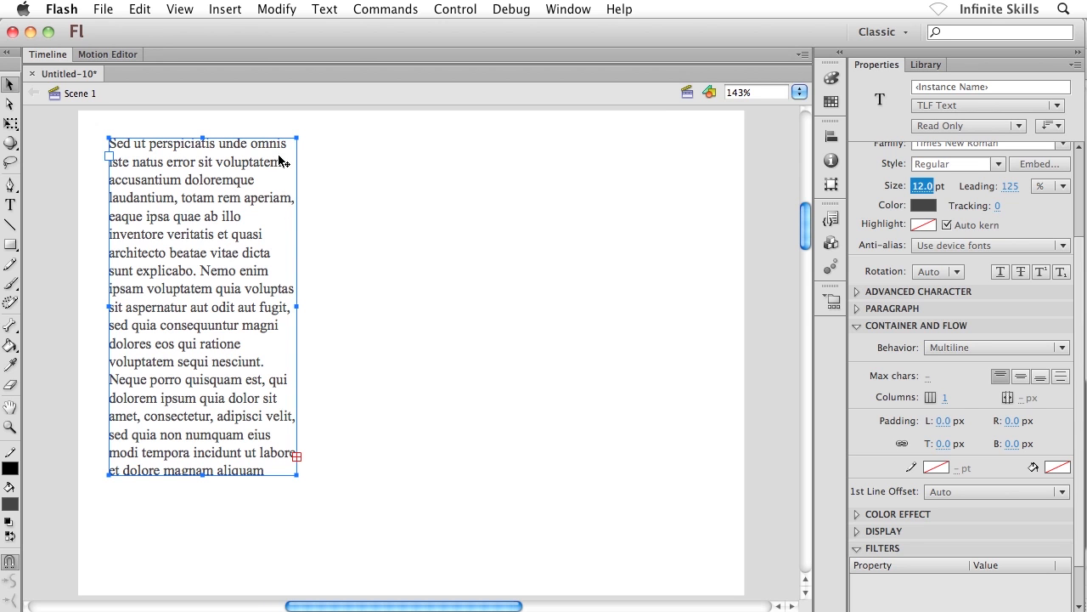
{"action": "mouse_move", "coordinate": [252, 304]}
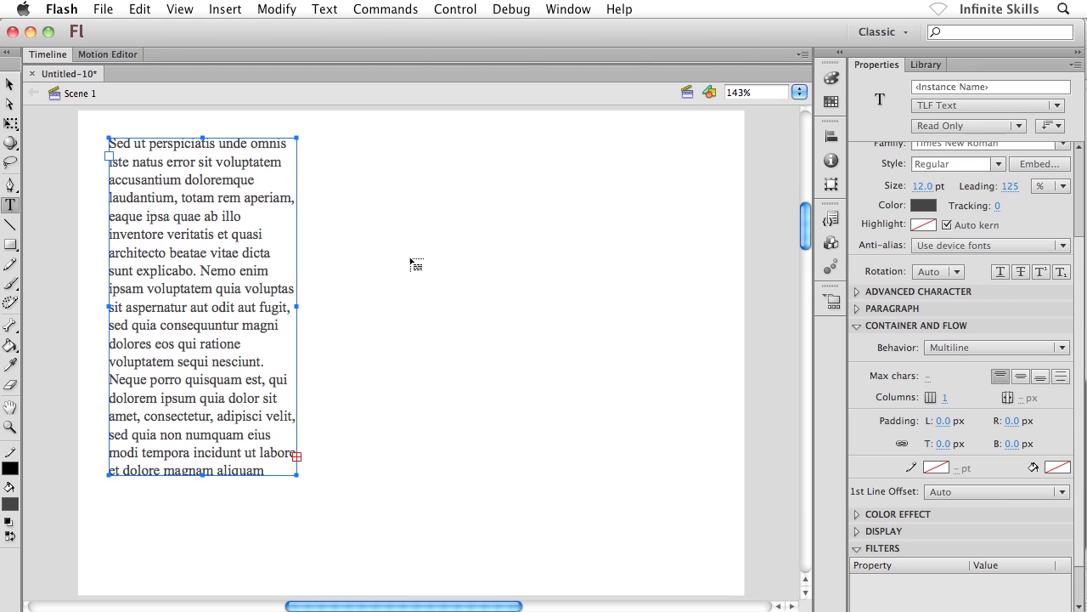
{"action": "mouse_move", "coordinate": [408, 246]}
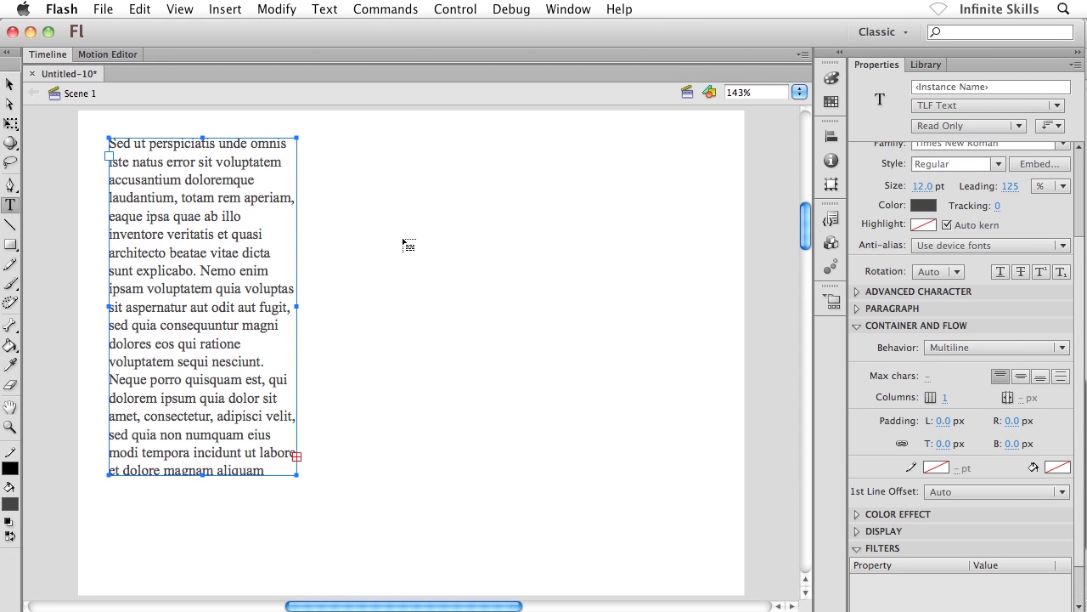
{"action": "mouse_move", "coordinate": [367, 173]}
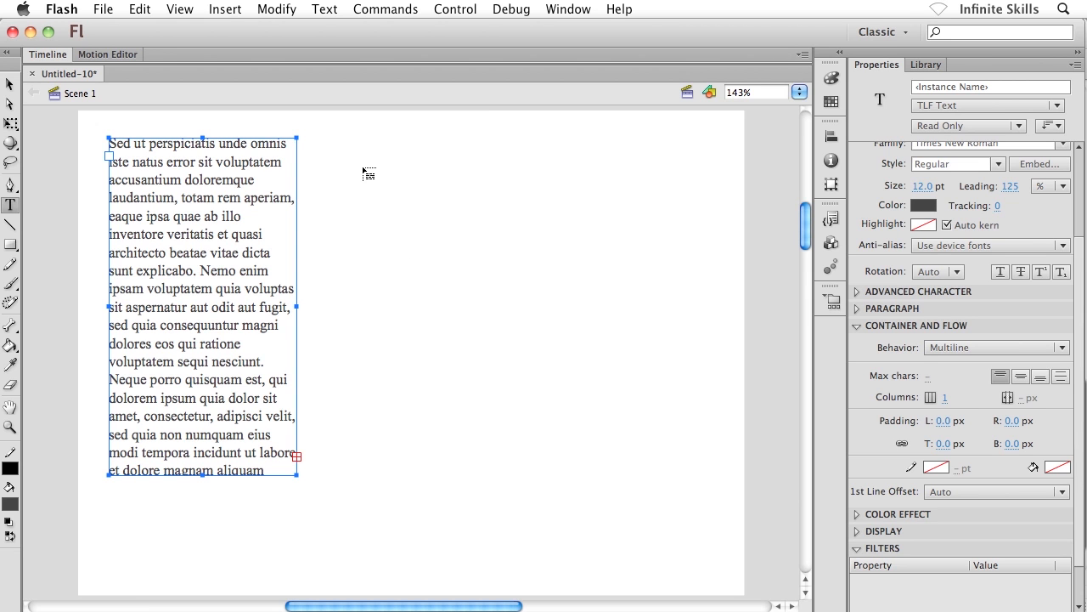
{"action": "mouse_move", "coordinate": [355, 142]}
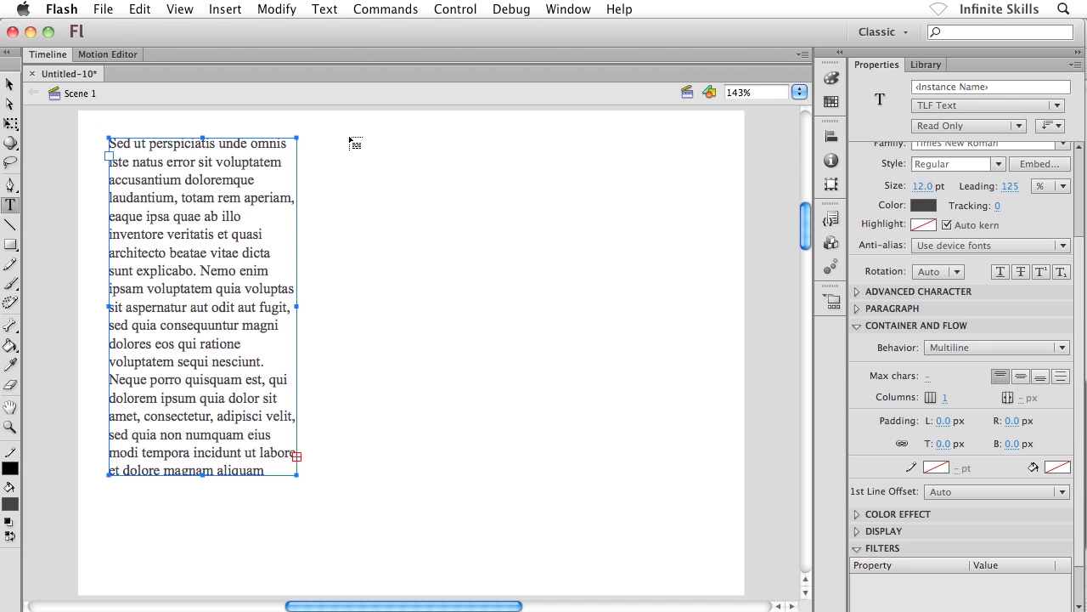
Draw a linked second text frame right of the first and enlarge it for the overflow
{"action": "left_click_drag", "start_coordinate": [346, 134], "coordinate": [426, 243]}
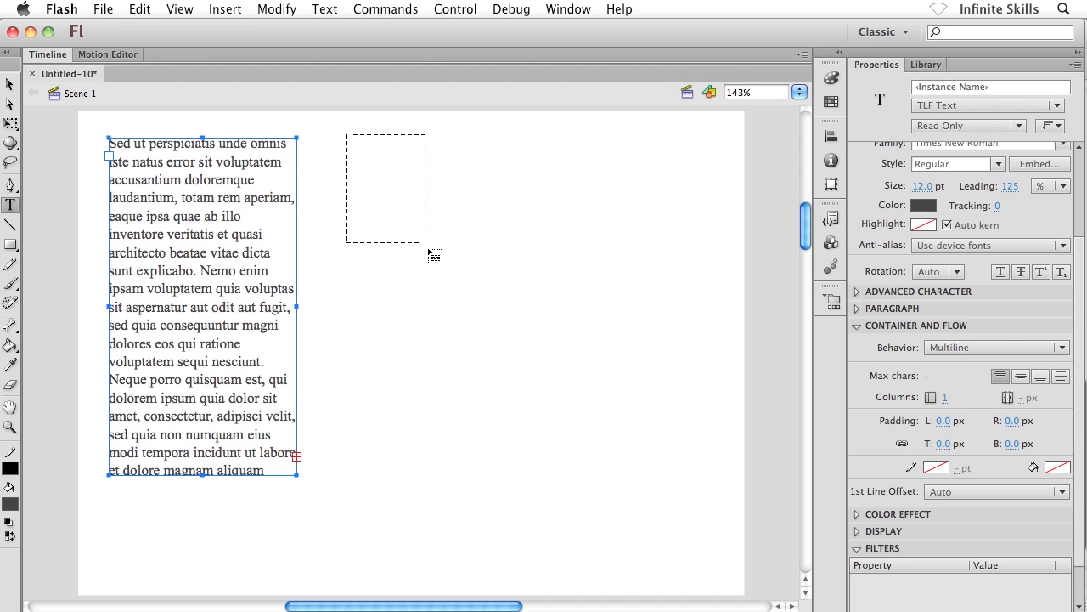
{"action": "left_click_drag", "start_coordinate": [433, 255], "coordinate": [531, 433]}
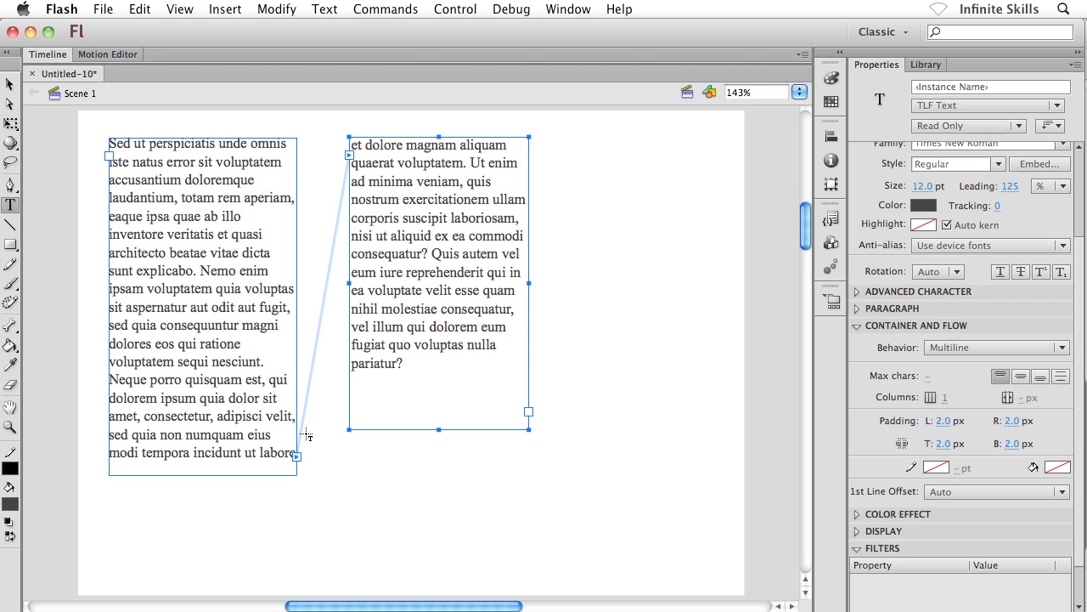
{"action": "mouse_move", "coordinate": [316, 320]}
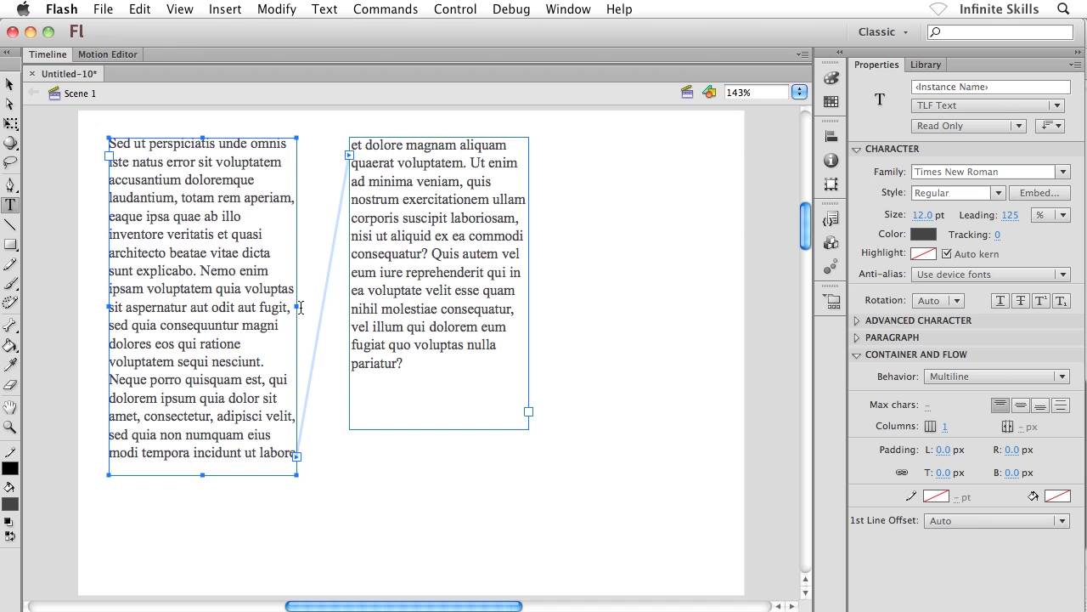
{"action": "mouse_move", "coordinate": [138, 161]}
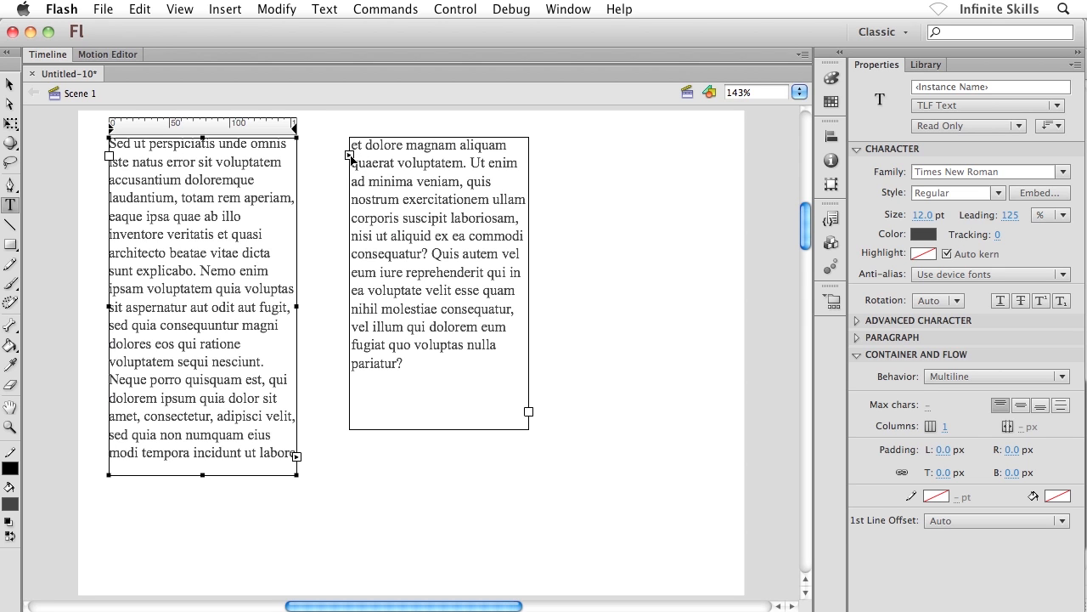
{"action": "mouse_move", "coordinate": [300, 456]}
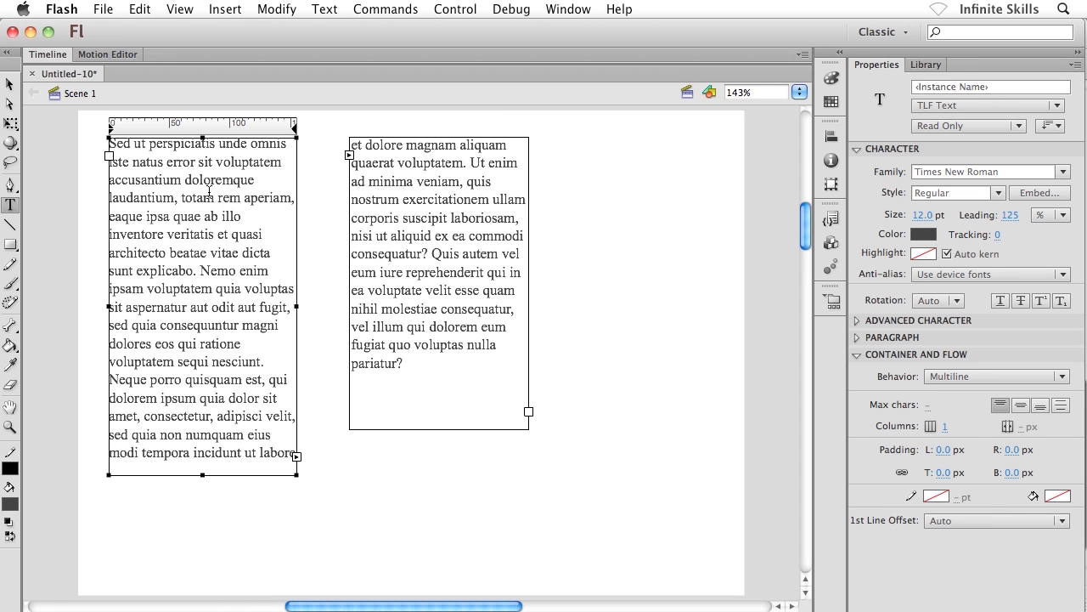
{"action": "mouse_move", "coordinate": [75, 107]}
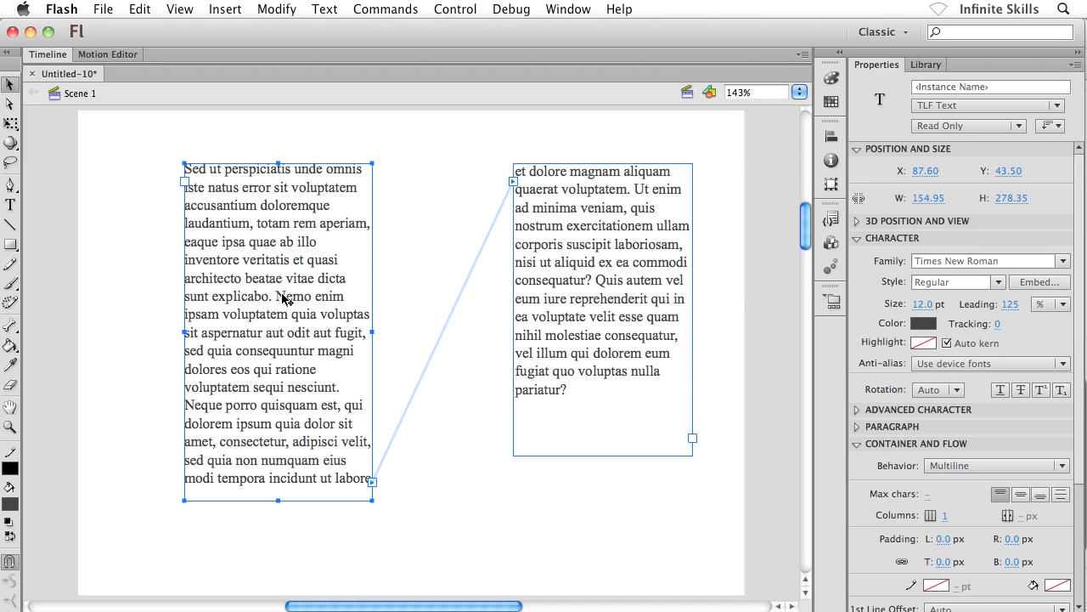
{"action": "mouse_move", "coordinate": [280, 406]}
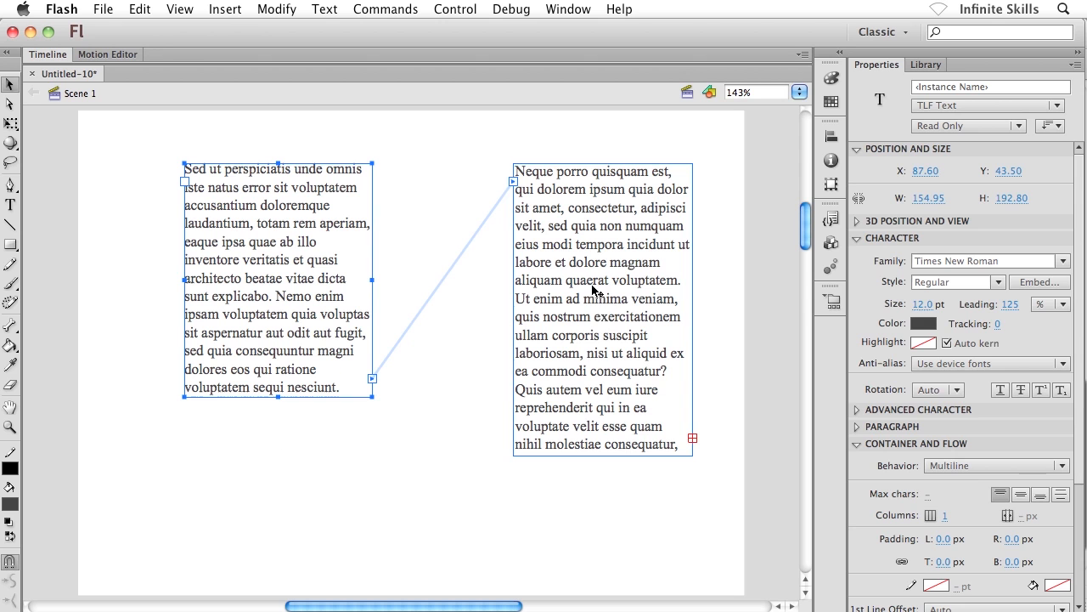
{"action": "mouse_move", "coordinate": [597, 368]}
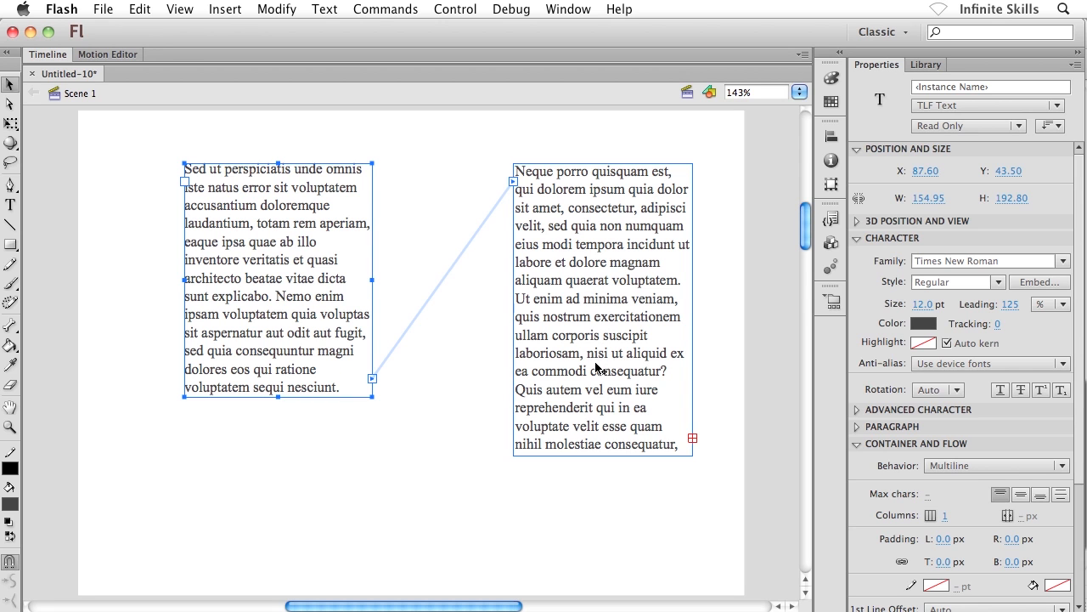
{"action": "mouse_move", "coordinate": [281, 401]}
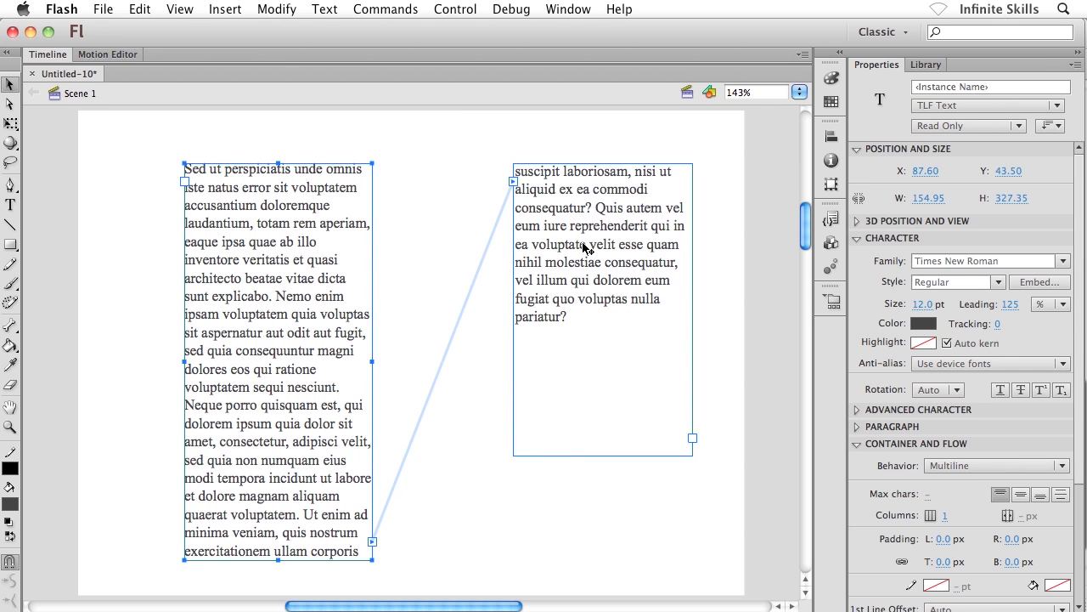
{"action": "mouse_move", "coordinate": [313, 436]}
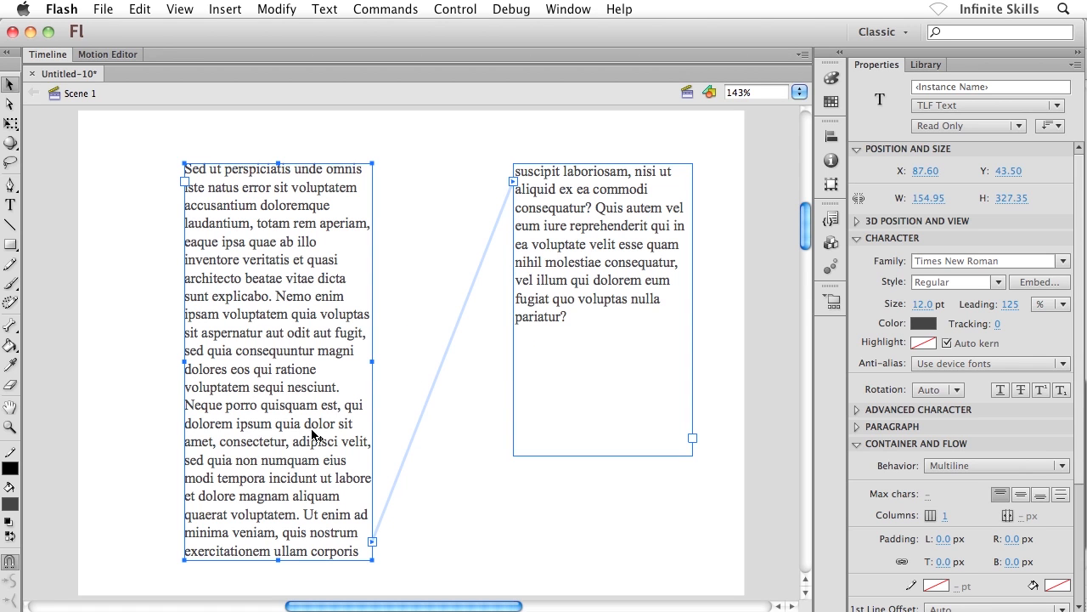
{"action": "mouse_move", "coordinate": [292, 395]}
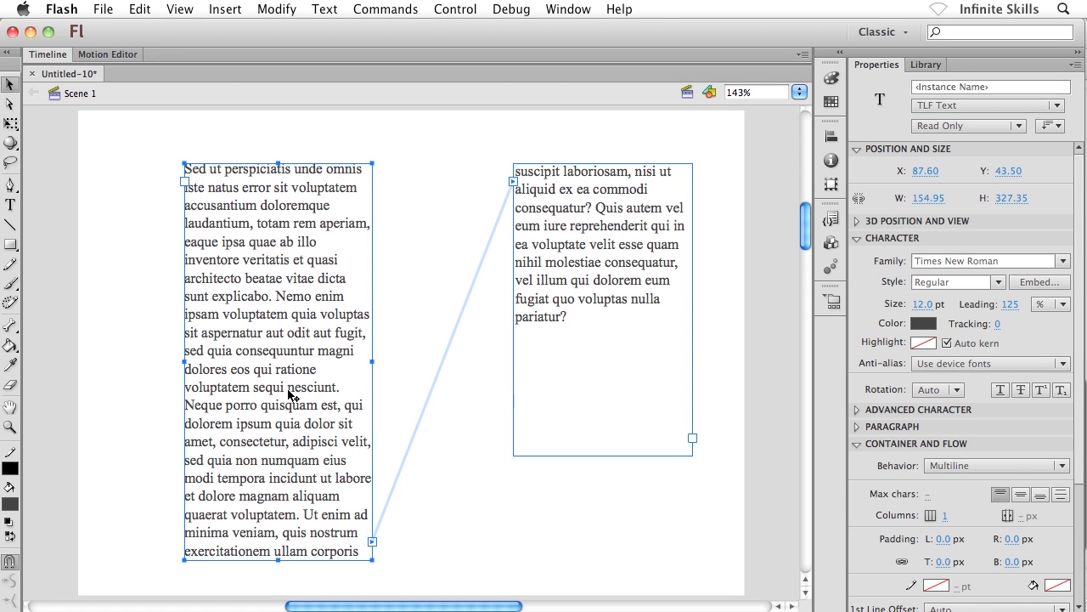
{"action": "mouse_move", "coordinate": [371, 366]}
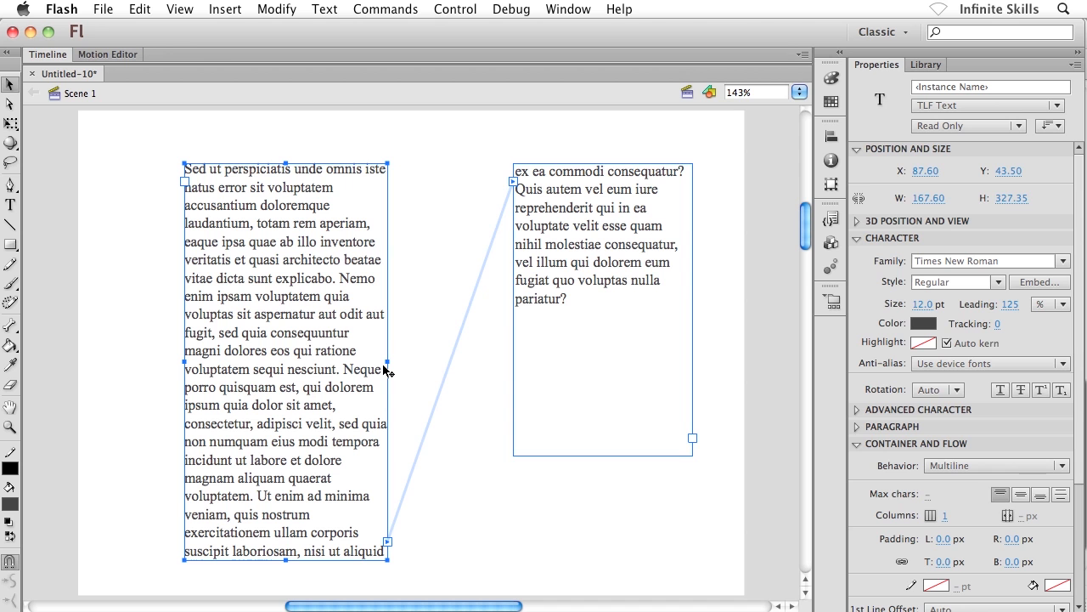
{"action": "mouse_move", "coordinate": [386, 362]}
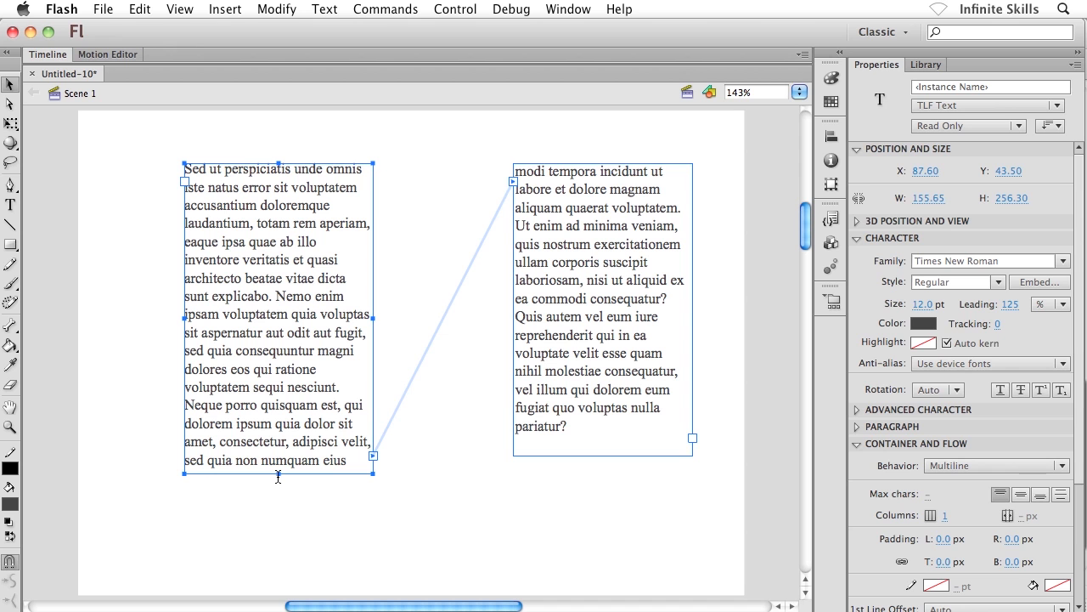
{"action": "mouse_move", "coordinate": [281, 478]}
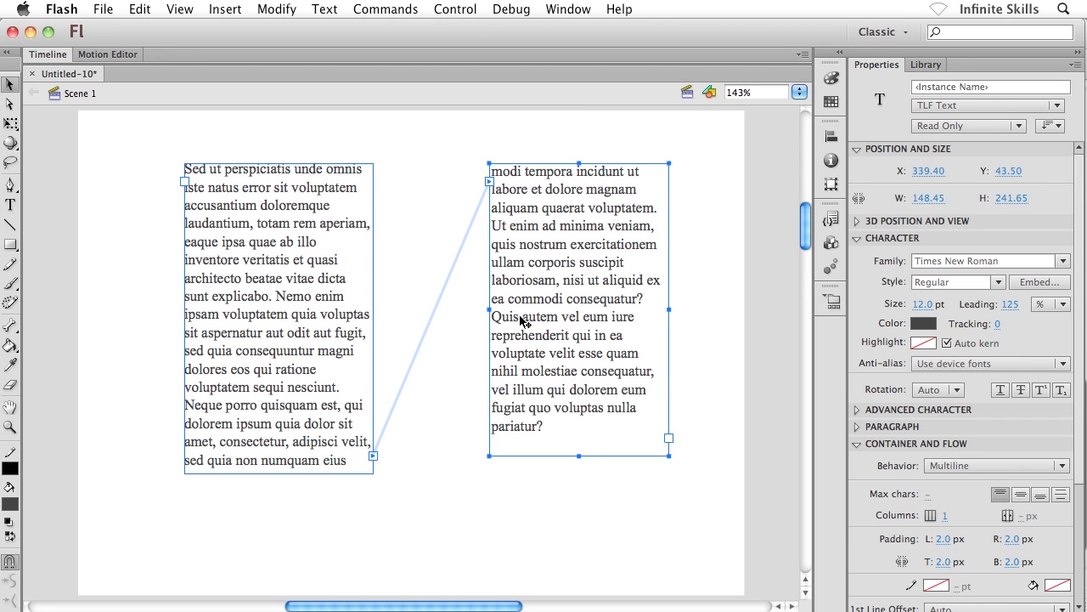
{"action": "mouse_move", "coordinate": [444, 318]}
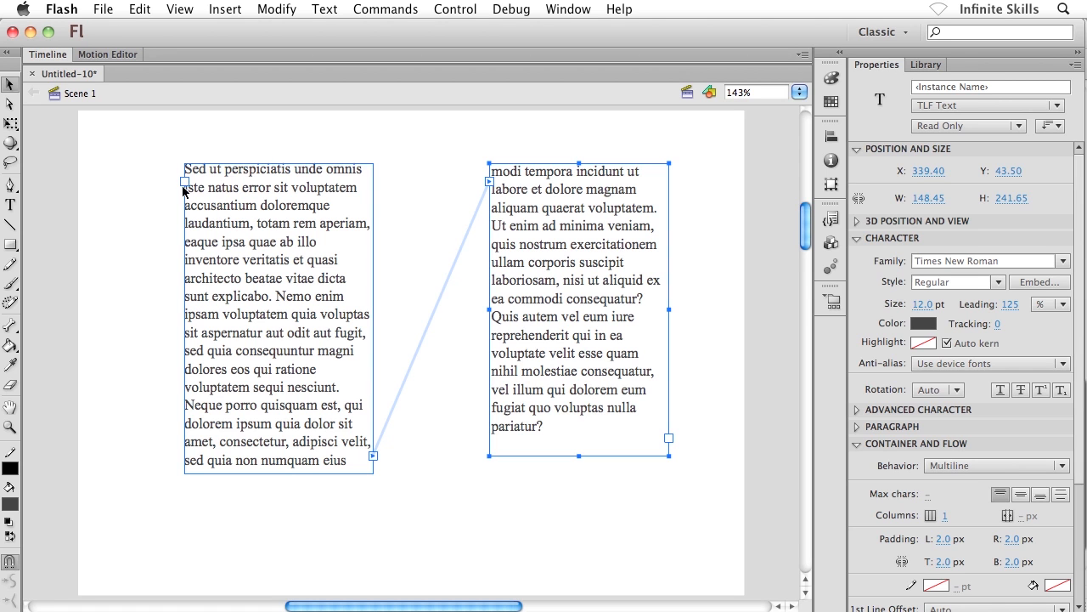
{"action": "mouse_move", "coordinate": [371, 456]}
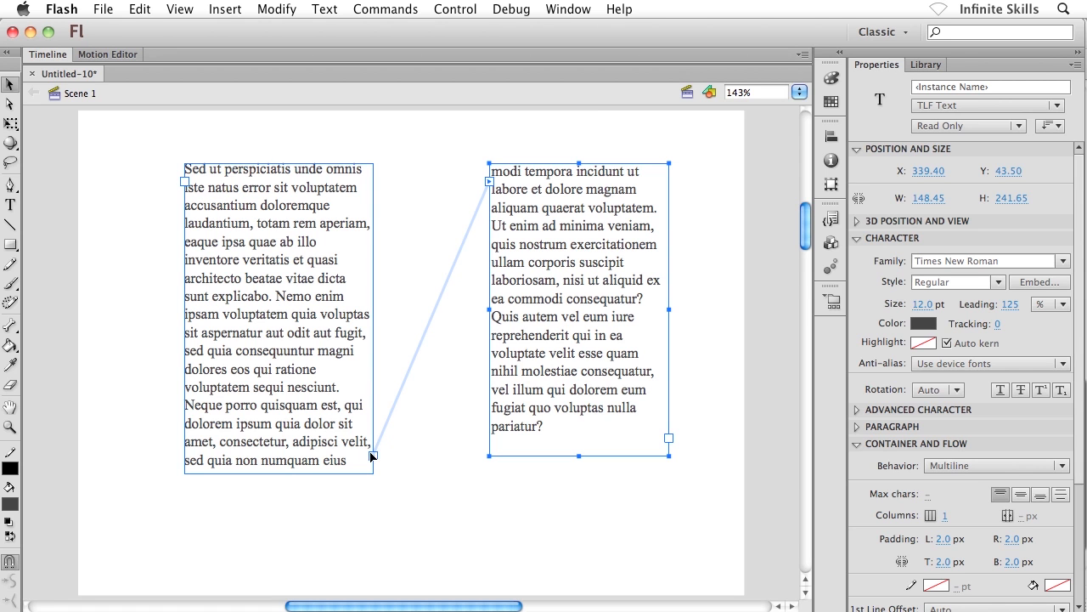
{"action": "mouse_move", "coordinate": [431, 287]}
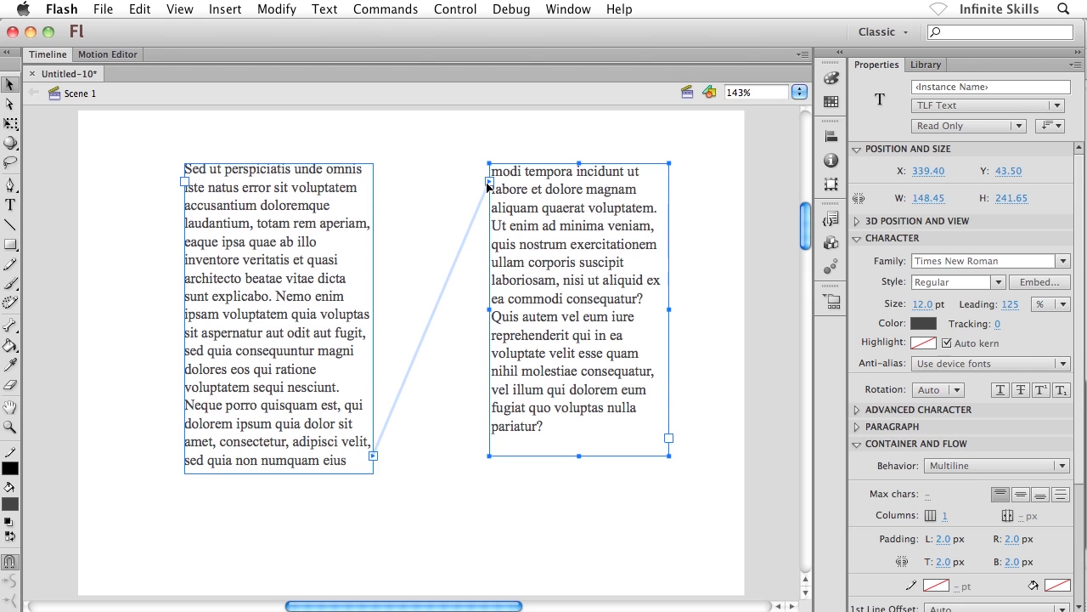
{"action": "mouse_move", "coordinate": [378, 461]}
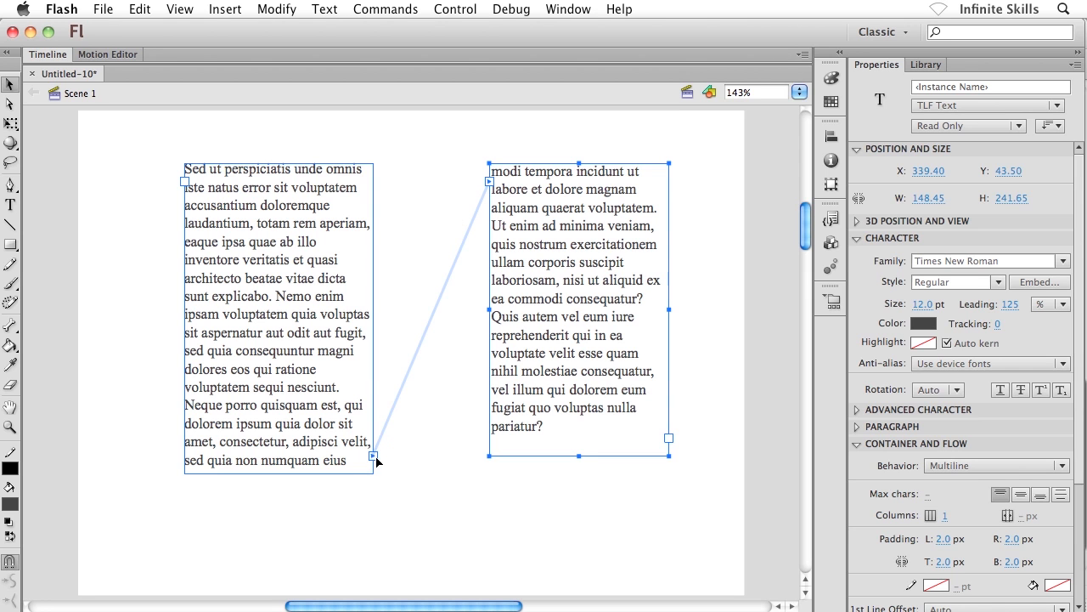
{"action": "mouse_move", "coordinate": [452, 259]}
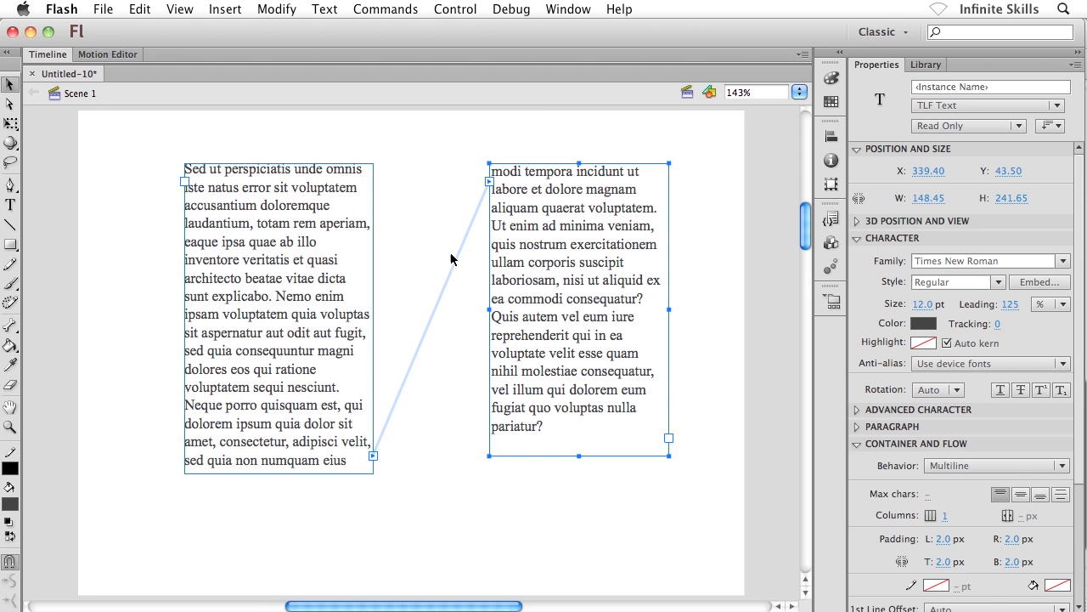
{"action": "mouse_move", "coordinate": [495, 186]}
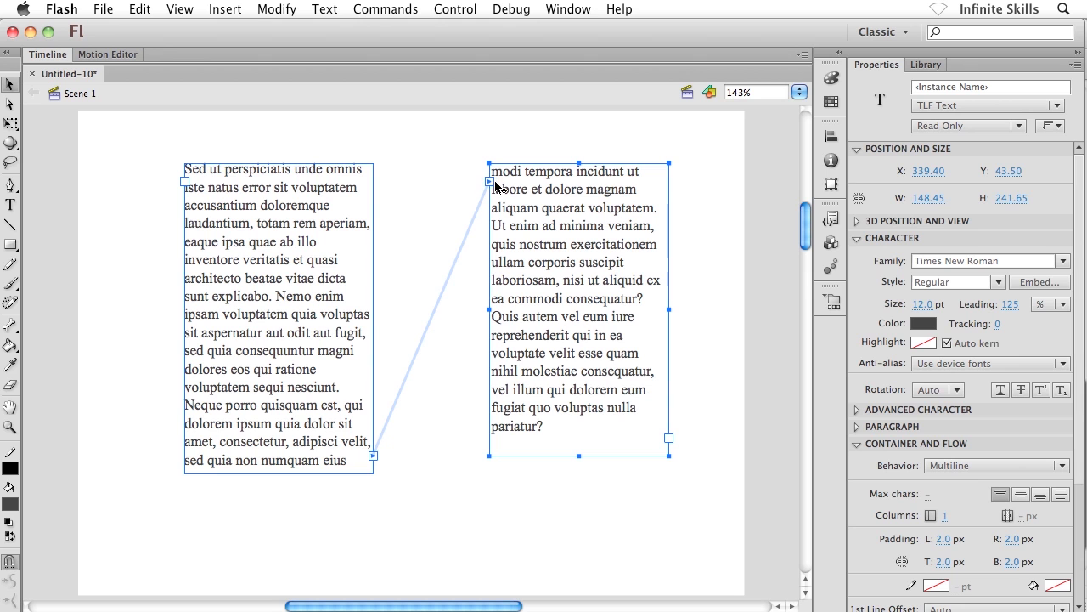
{"action": "mouse_move", "coordinate": [518, 195]}
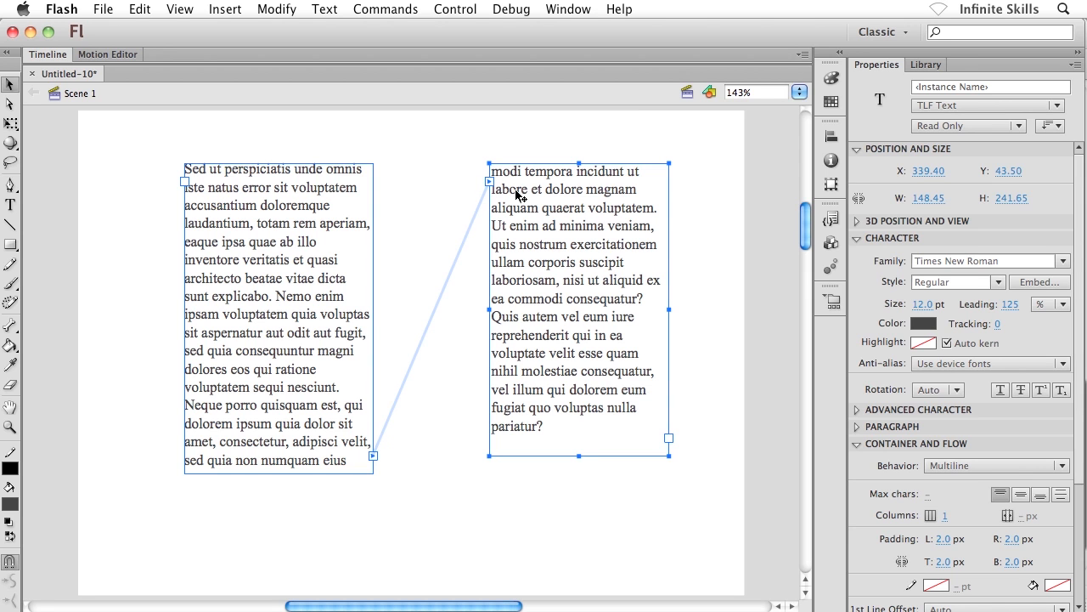
{"action": "mouse_move", "coordinate": [669, 443]}
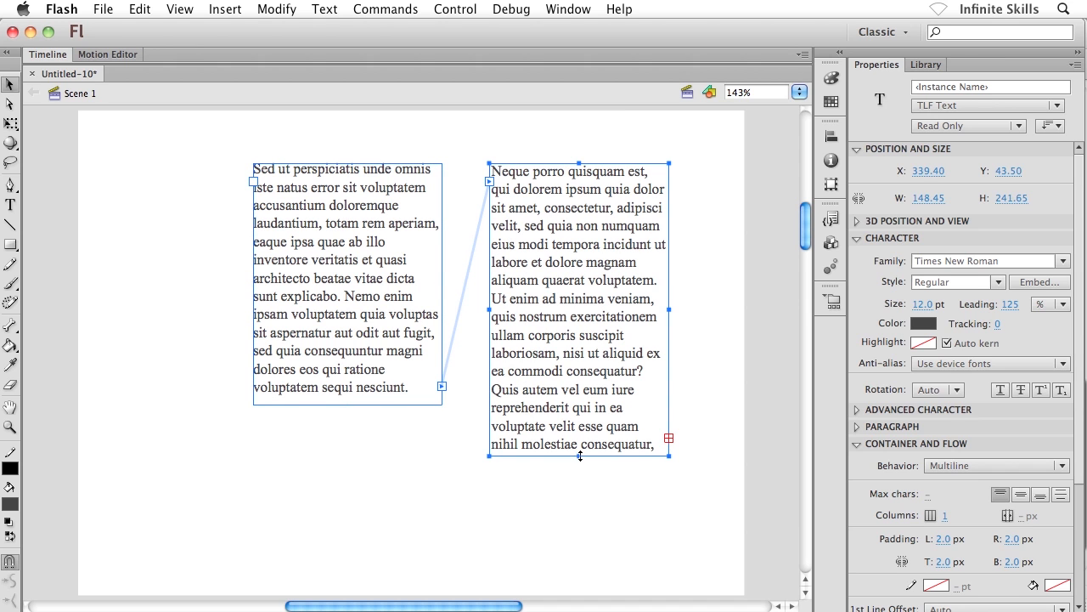
Pull the second frame's bottom edge up so it ends at 'Quis autem vel eum iure'
{"action": "left_click_drag", "start_coordinate": [580, 455], "coordinate": [581, 406]}
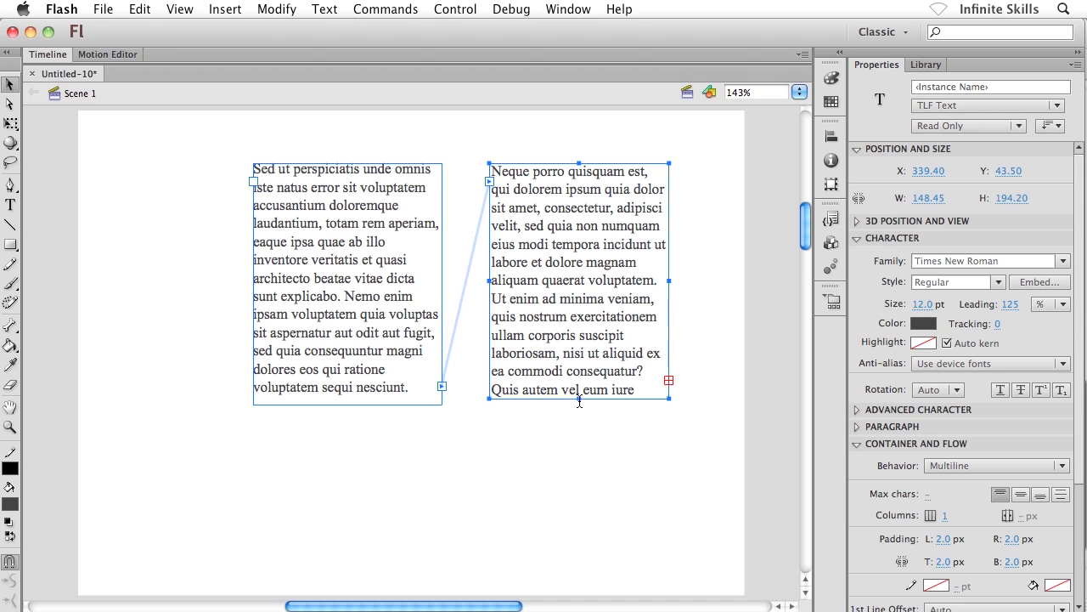
{"action": "mouse_move", "coordinate": [270, 177]}
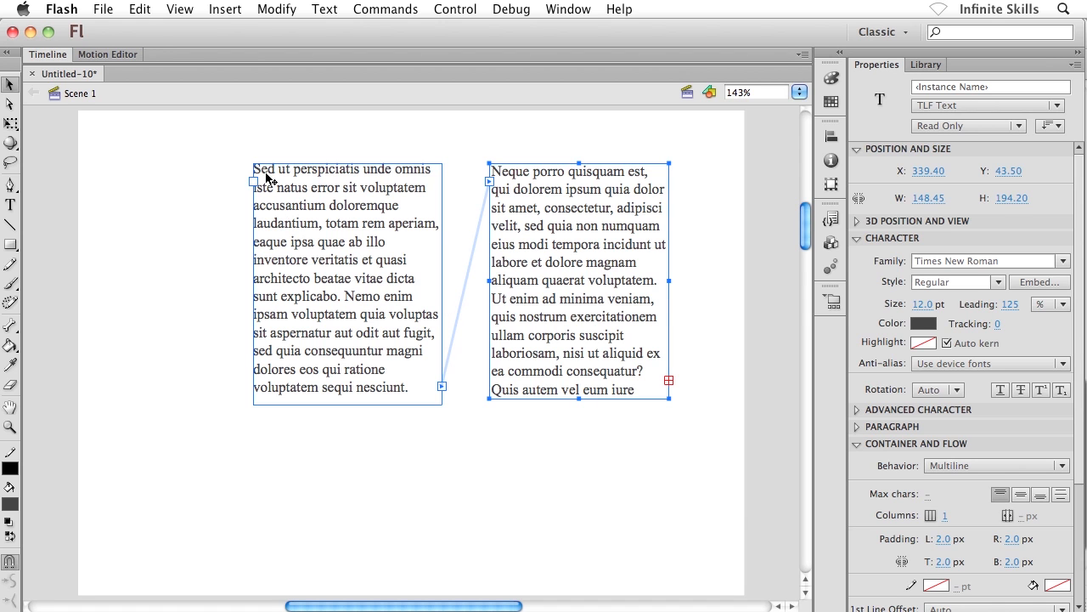
{"action": "mouse_move", "coordinate": [257, 194]}
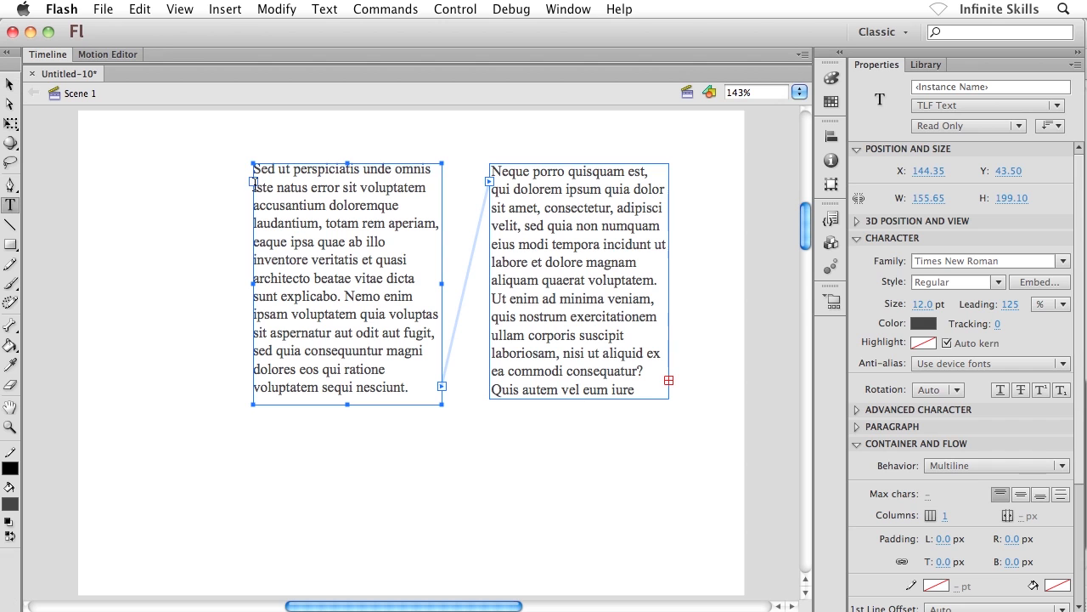
{"action": "mouse_move", "coordinate": [129, 196]}
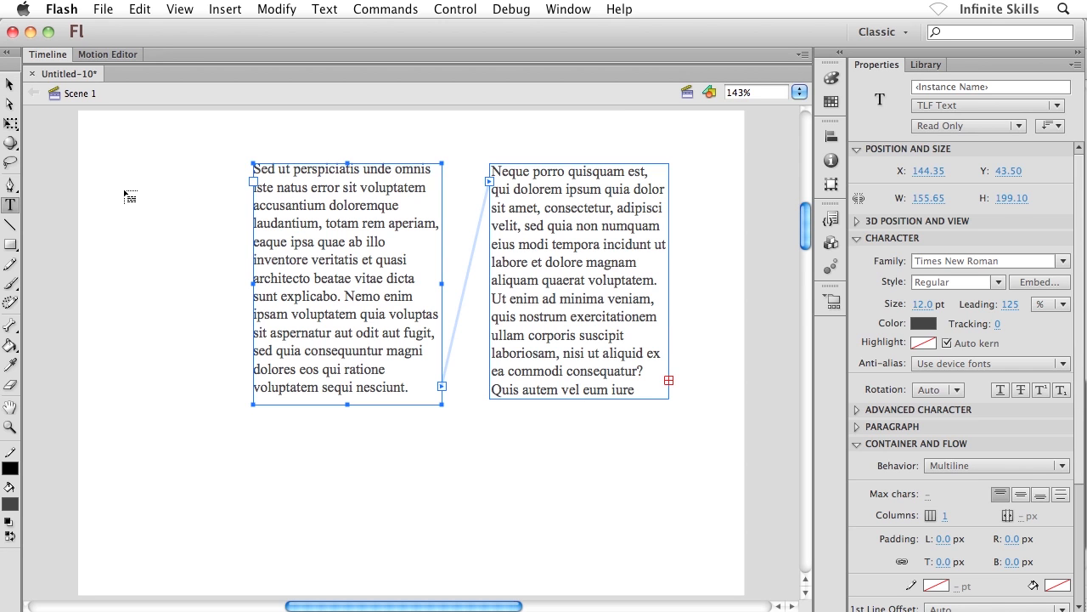
{"action": "mouse_move", "coordinate": [92, 178]}
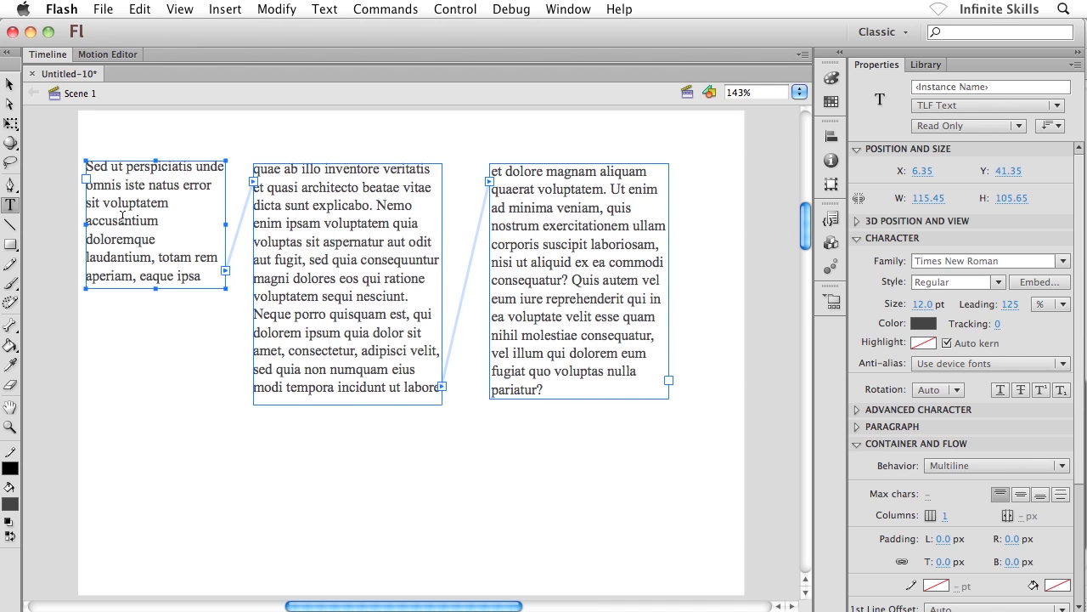
Draw a small leading text frame at far left, threaded before the first frame
{"action": "left_click_drag", "start_coordinate": [86, 165], "coordinate": [157, 238]}
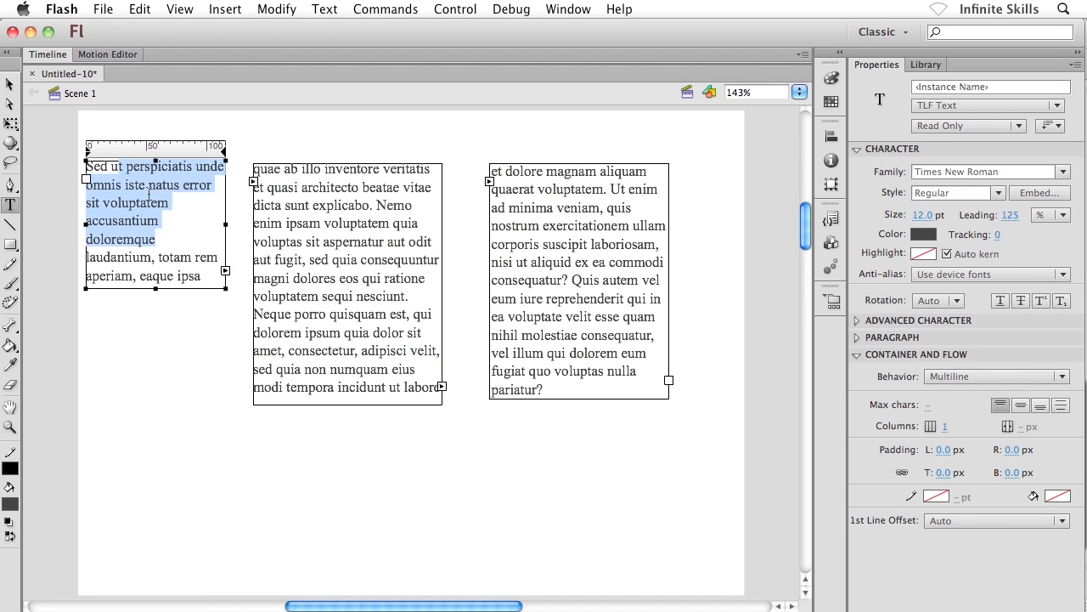
{"action": "mouse_move", "coordinate": [132, 218]}
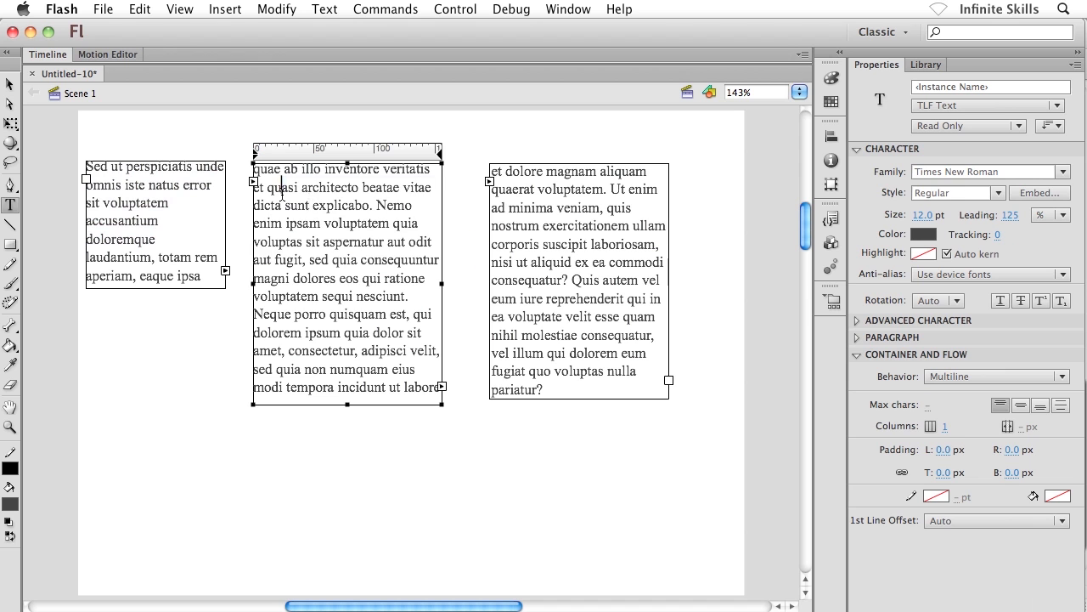
{"action": "left_click_drag", "start_coordinate": [255, 187], "coordinate": [382, 295]}
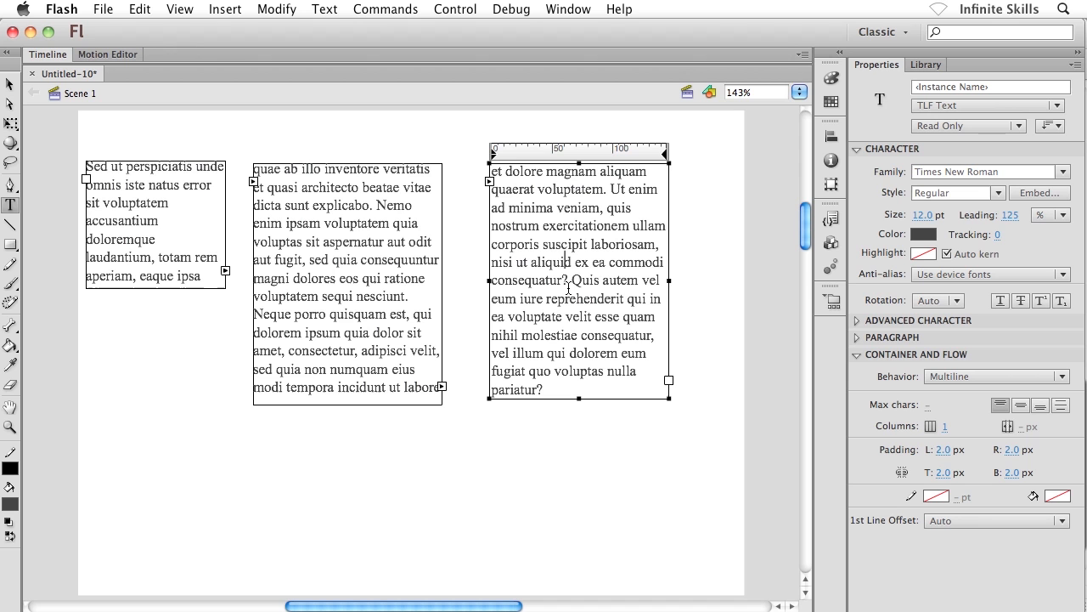
{"action": "mouse_move", "coordinate": [381, 289]}
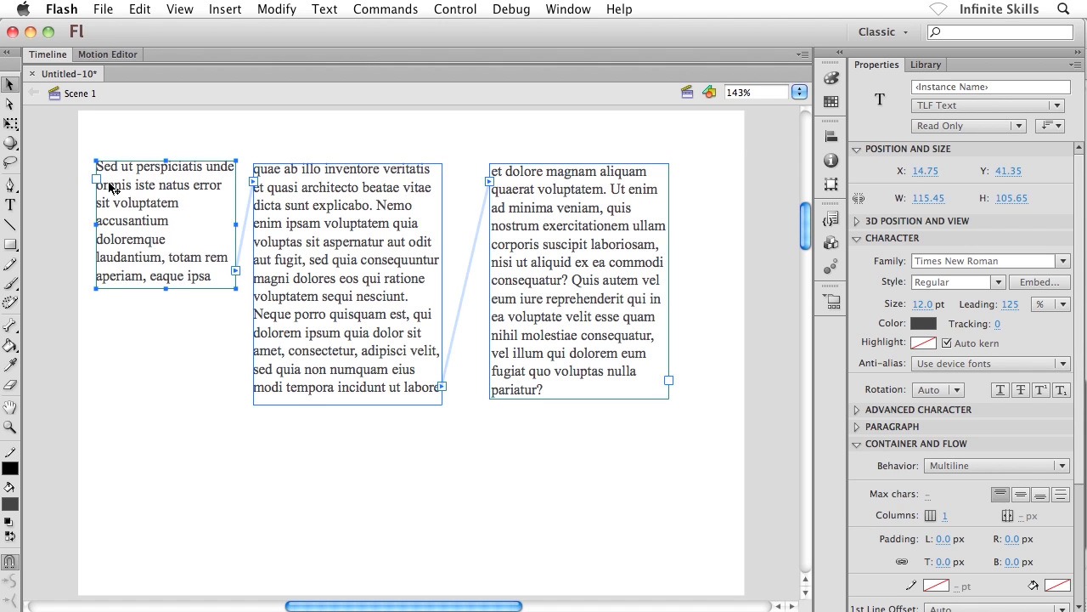
{"action": "mouse_move", "coordinate": [213, 255]}
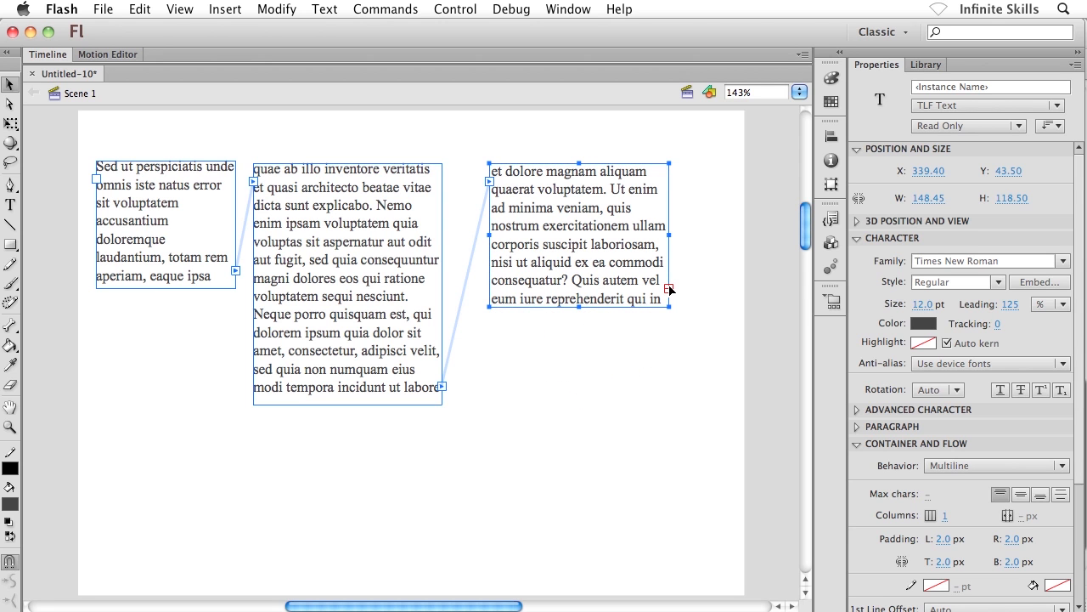
{"action": "mouse_move", "coordinate": [501, 355]}
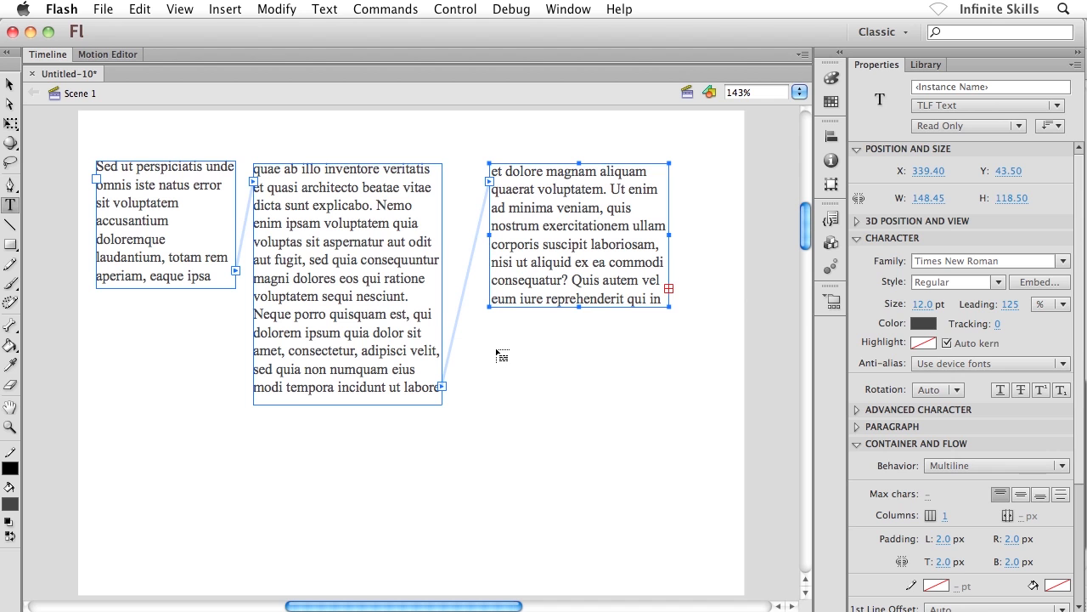